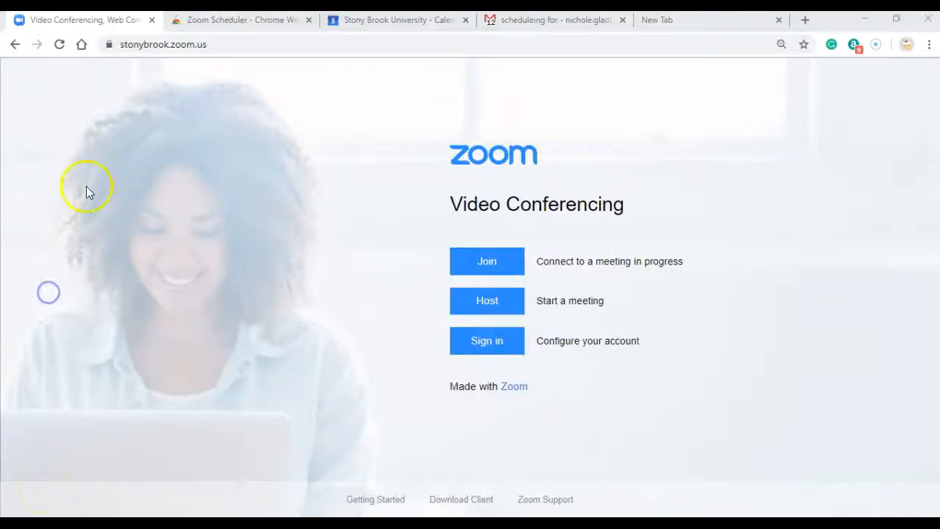
{"action": "mouse_move", "coordinate": [199, 46]}
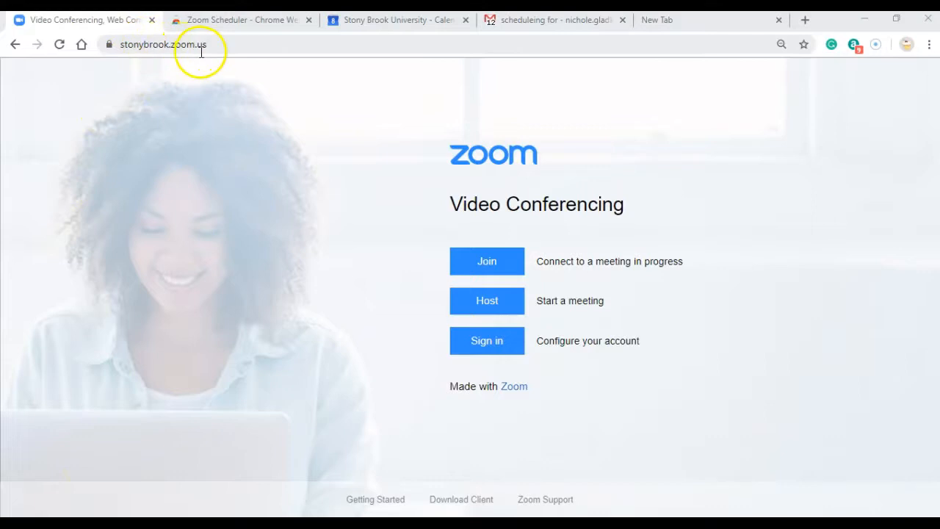
{"action": "mouse_move", "coordinate": [478, 340]}
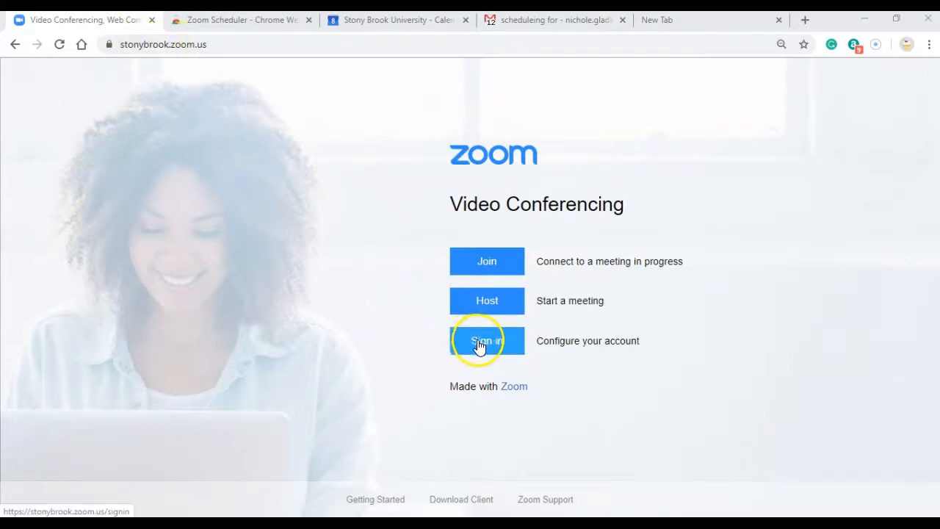
- Sign in to the Stony Brook Zoom account to reach the My Meetings list
{"action": "left_click", "coordinate": [486, 341]}
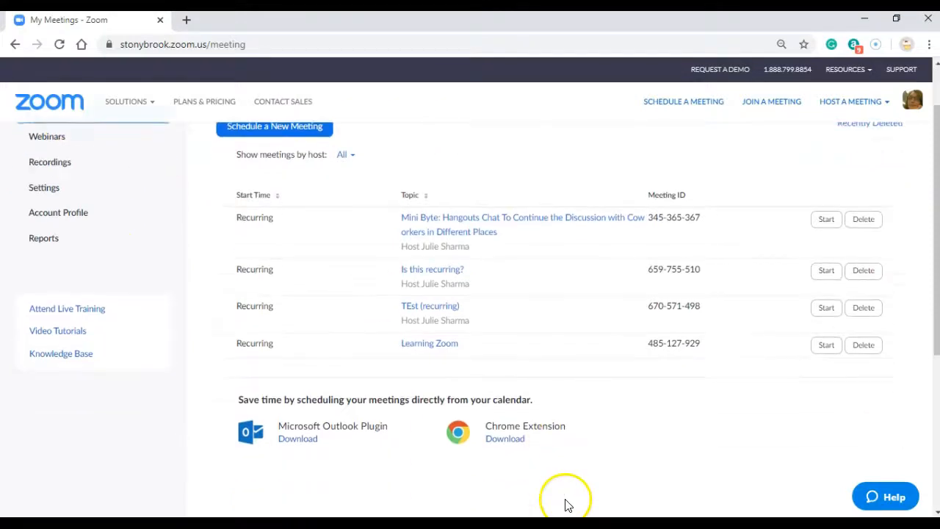
- Add the Zoom Scheduler extension to Chrome from the Chrome Web Store
{"action": "left_click", "coordinate": [503, 437]}
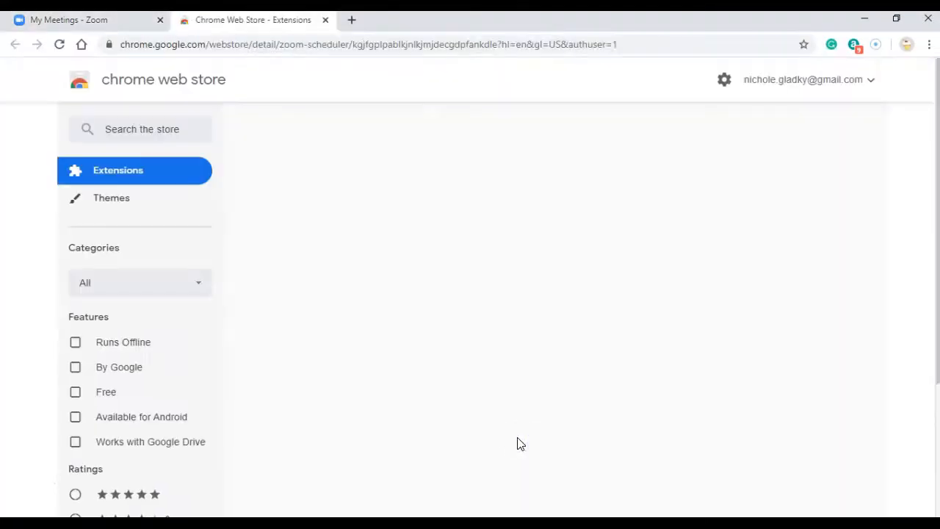
{"action": "left_click", "coordinate": [769, 176]}
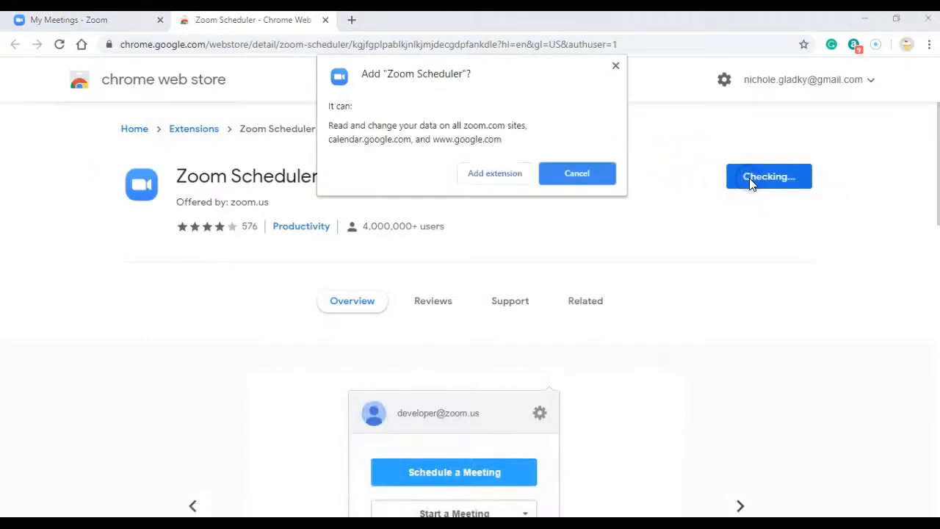
{"action": "left_click", "coordinate": [493, 173]}
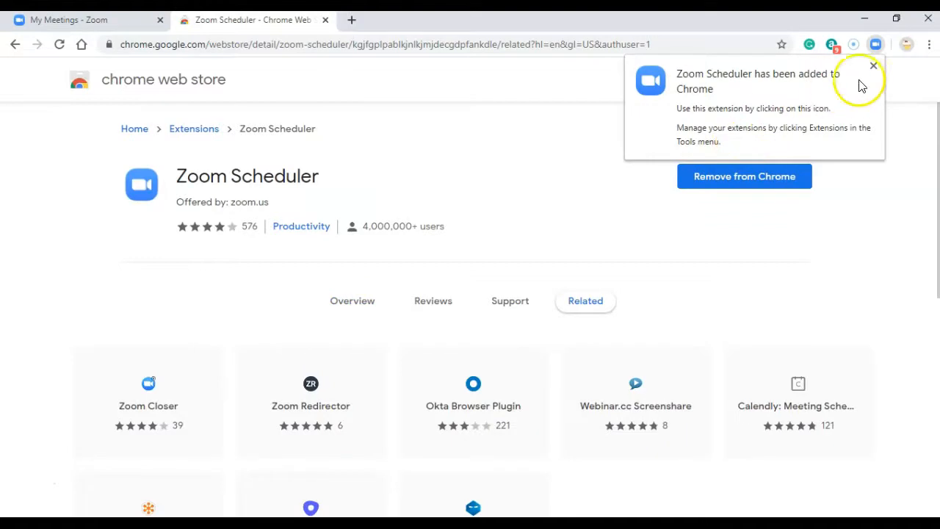
{"action": "mouse_move", "coordinate": [875, 44]}
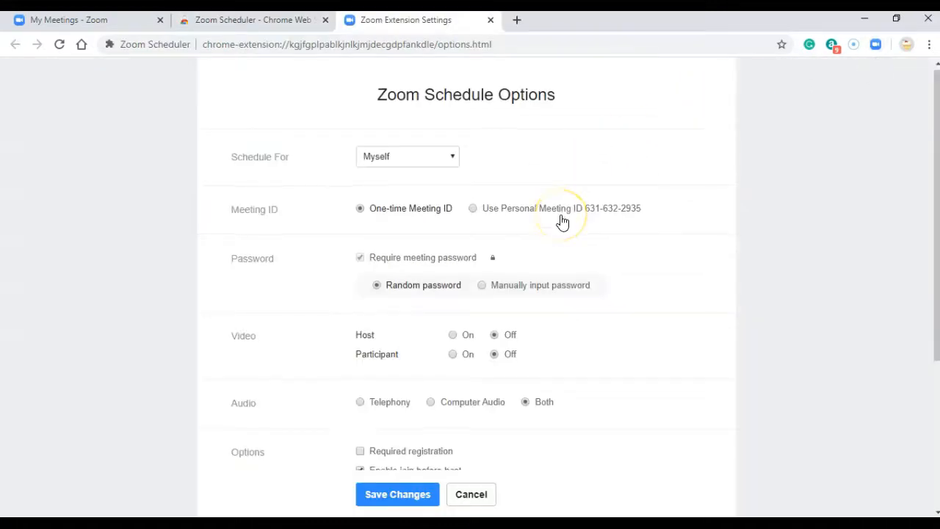
- Enable 'Allow me to specify meeting options each time' and save the scheduling options
{"action": "scroll", "scroll_direction": "down", "scroll_amount": 3}
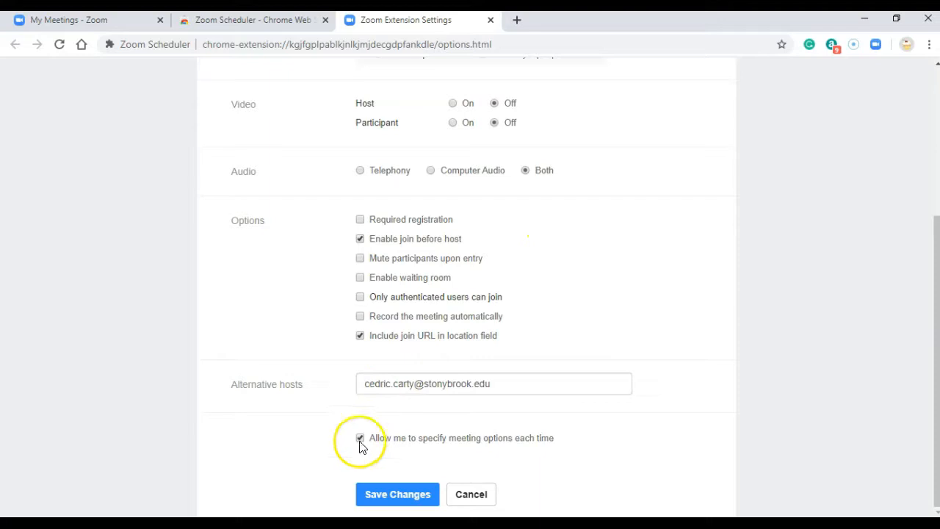
{"action": "mouse_move", "coordinate": [455, 442]}
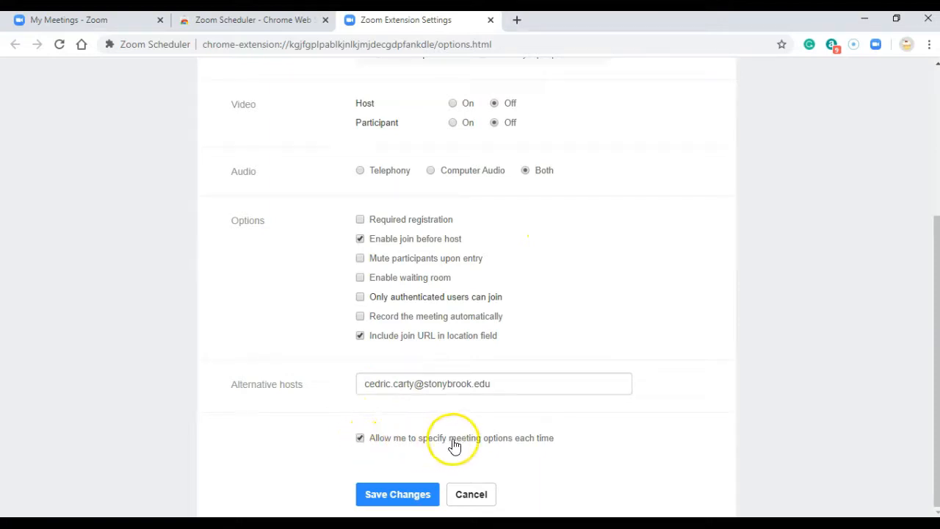
{"action": "mouse_move", "coordinate": [546, 450]}
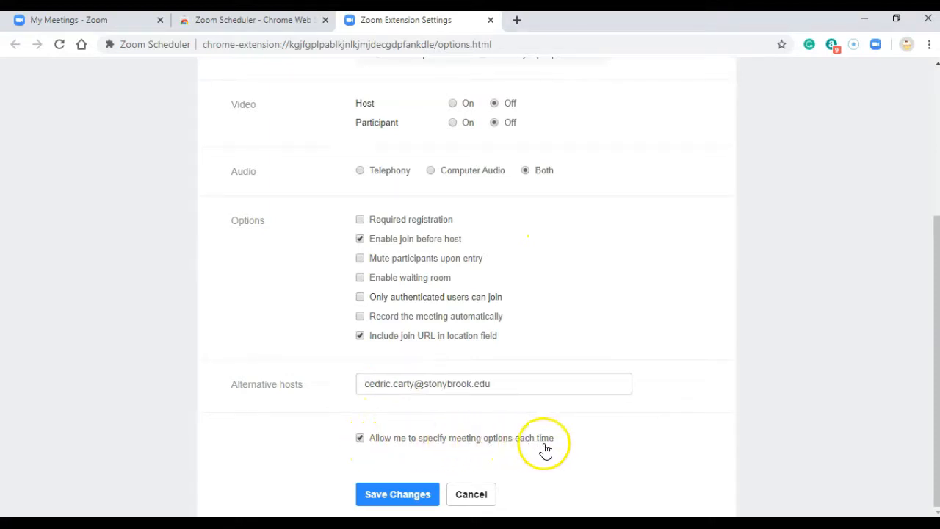
{"action": "left_click", "coordinate": [396, 493]}
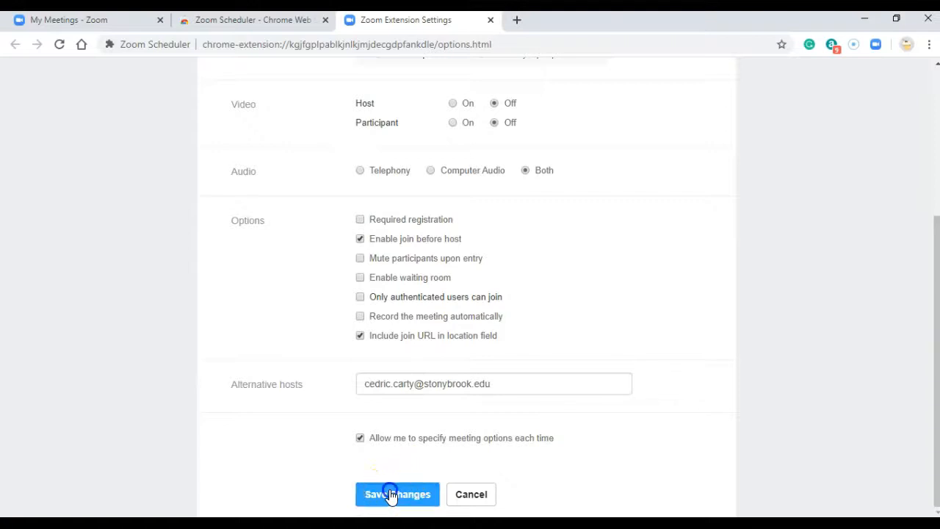
{"action": "left_click", "coordinate": [397, 493]}
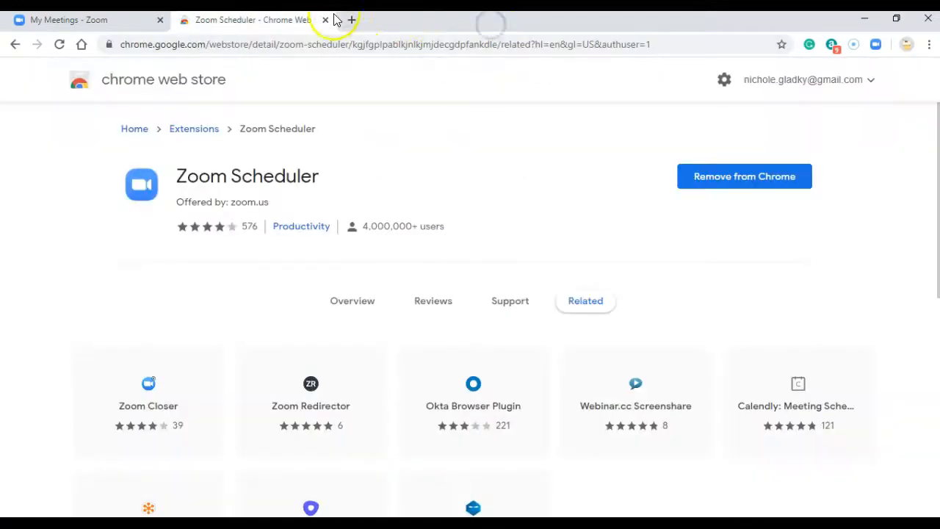
{"action": "left_click", "coordinate": [88, 17]}
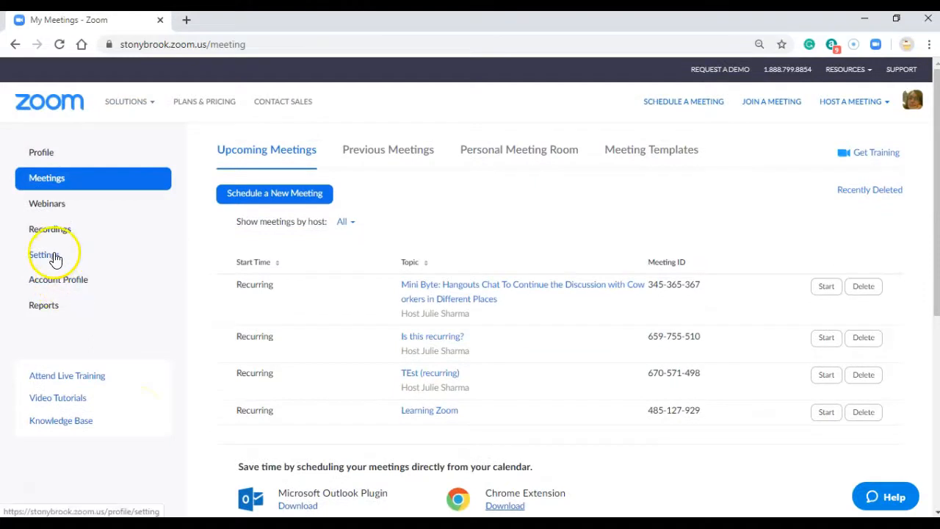
{"action": "left_click", "coordinate": [42, 254]}
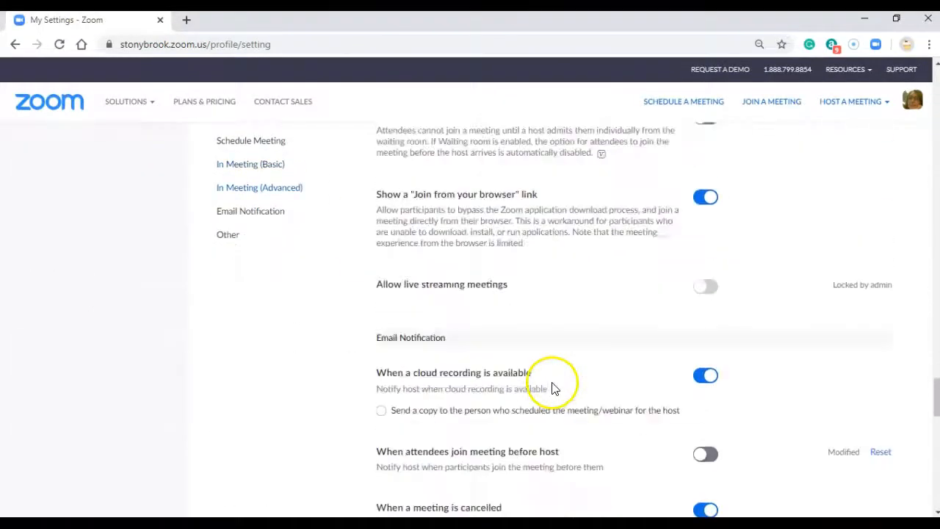
{"action": "scroll", "scroll_direction": "down", "scroll_amount": 3}
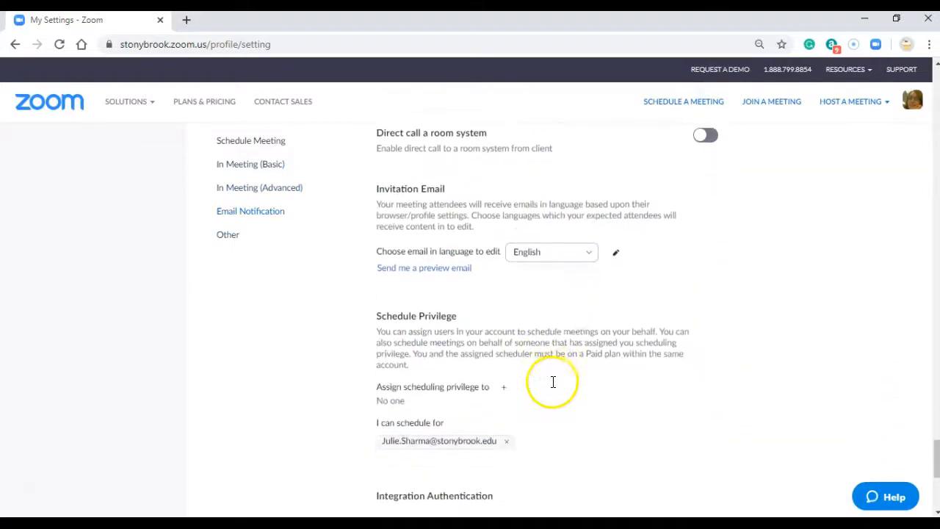
{"action": "scroll", "scroll_direction": "down", "scroll_amount": 3}
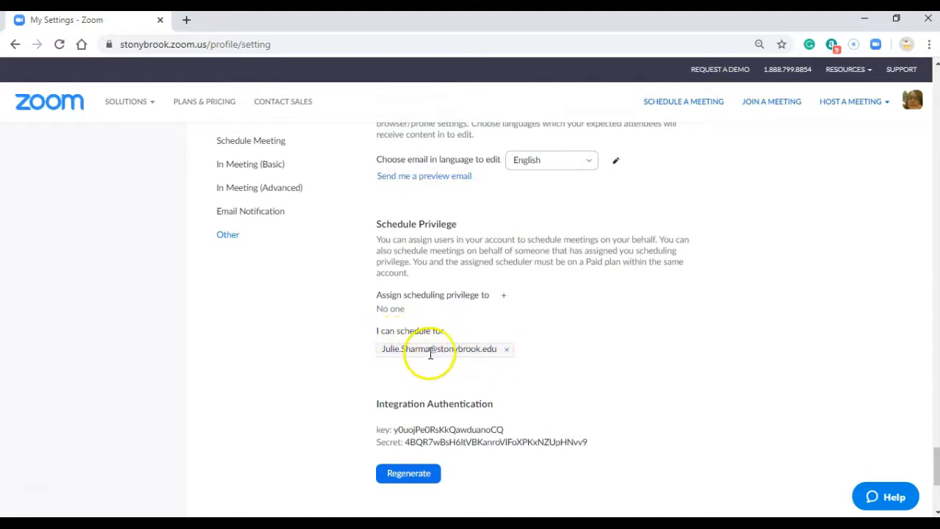
{"action": "mouse_move", "coordinate": [467, 360]}
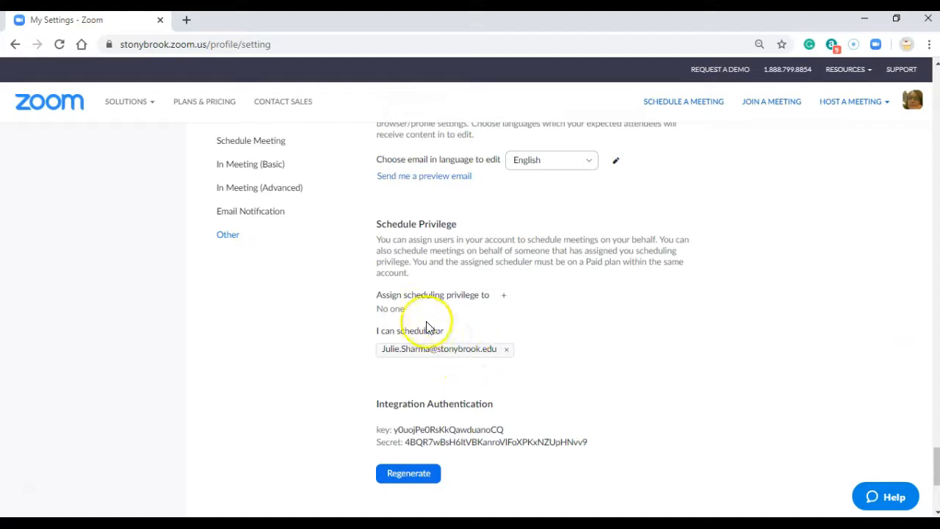
{"action": "mouse_move", "coordinate": [488, 311]}
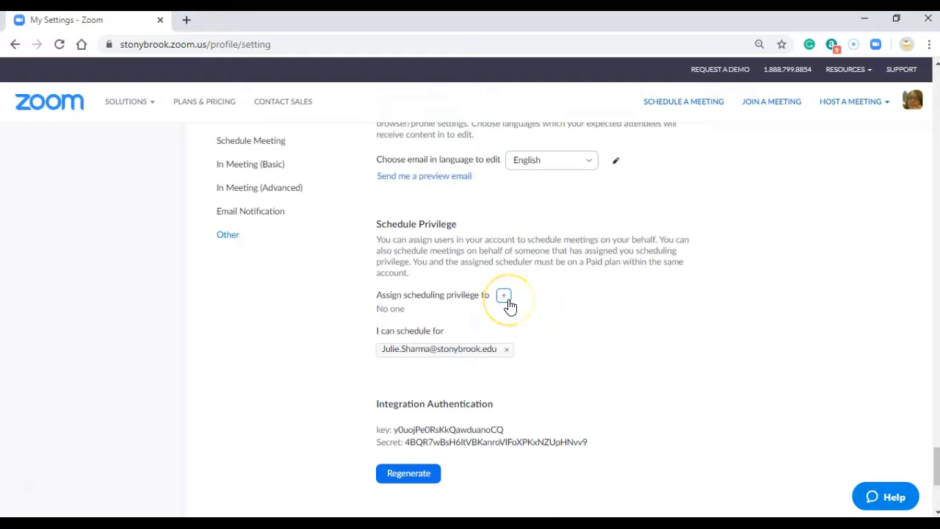
{"action": "left_click", "coordinate": [505, 295]}
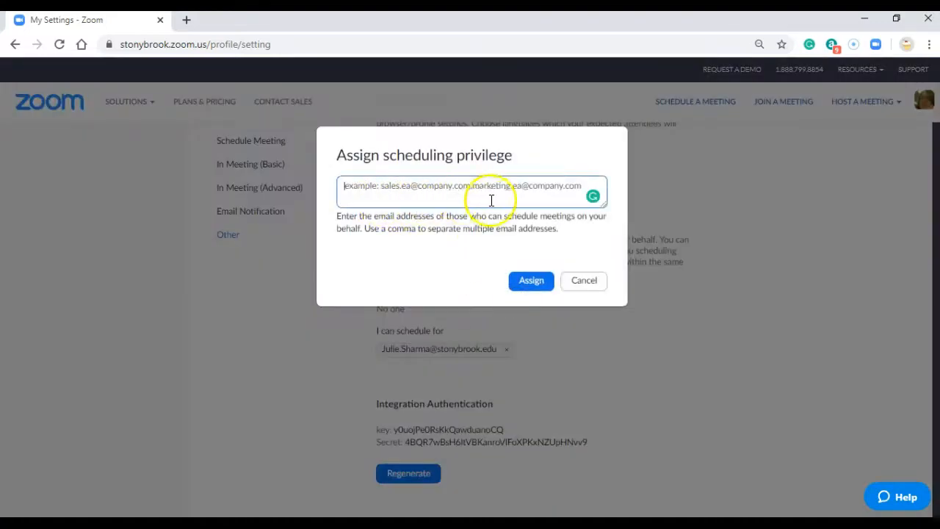
{"action": "mouse_move", "coordinate": [536, 261]}
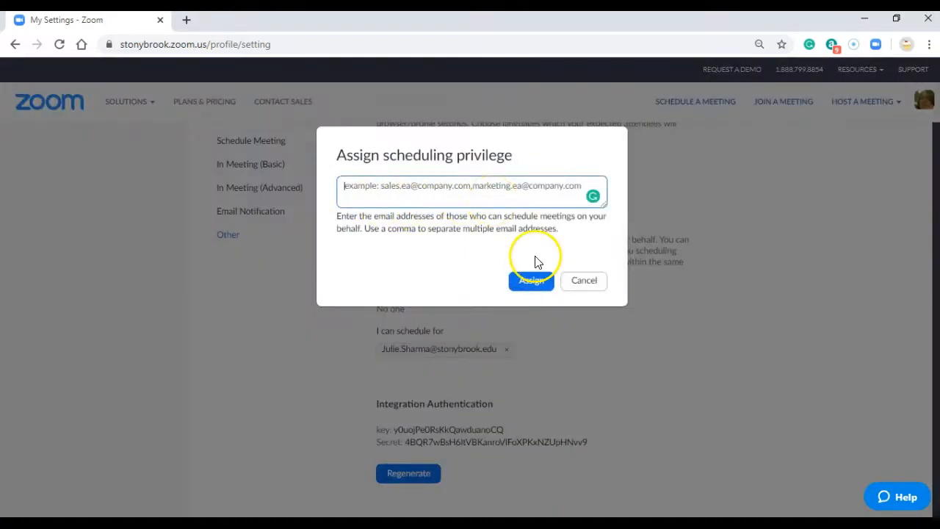
{"action": "left_click", "coordinate": [583, 281]}
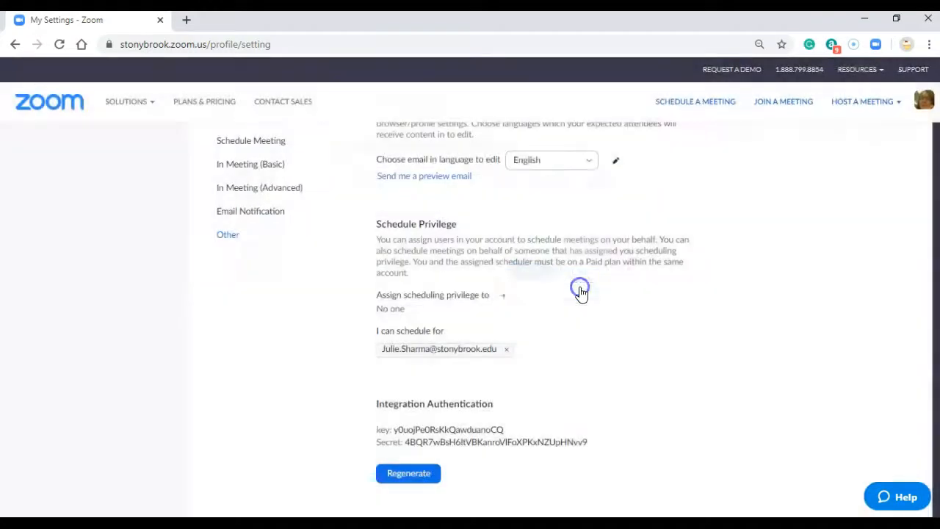
{"action": "left_click", "coordinate": [126, 101]}
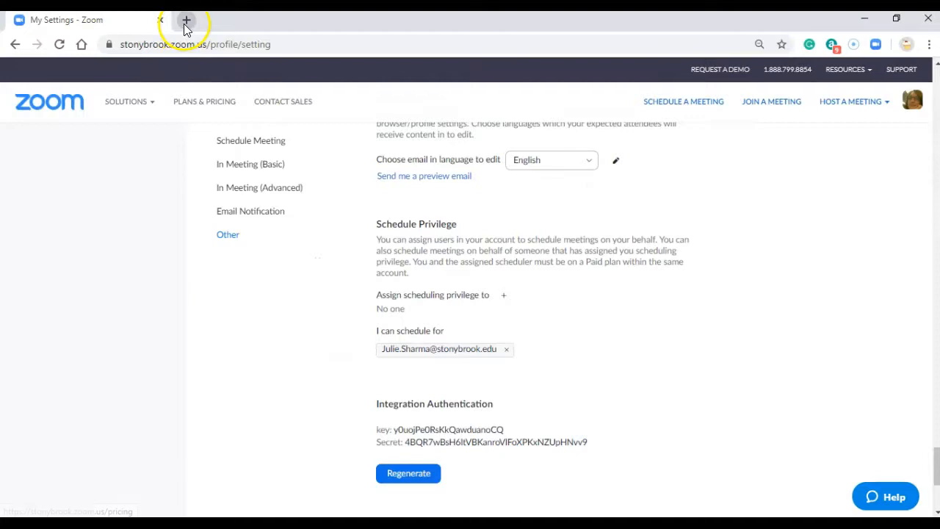
- Go to calendar.google.com and start a full-edit event on April 11, 12:30–2:15
{"action": "left_click", "coordinate": [187, 21]}
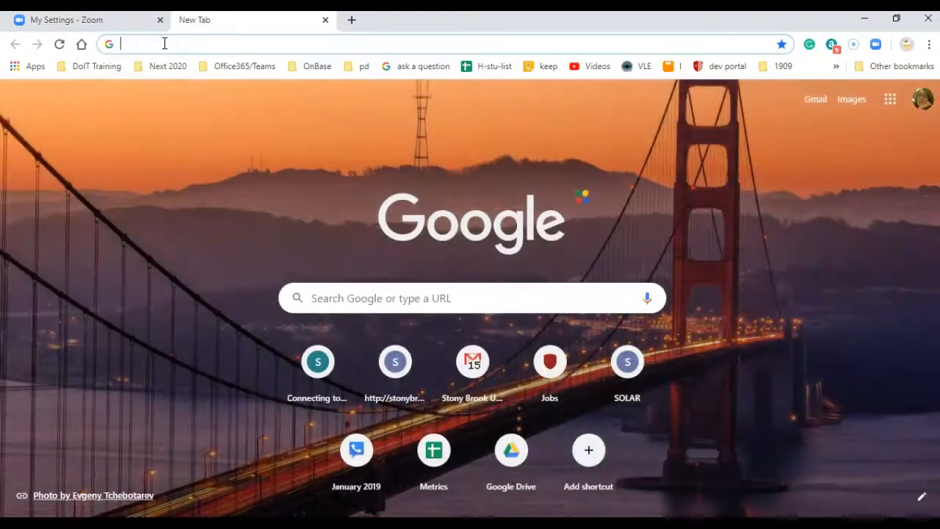
{"action": "type", "text": "calendar.go"}
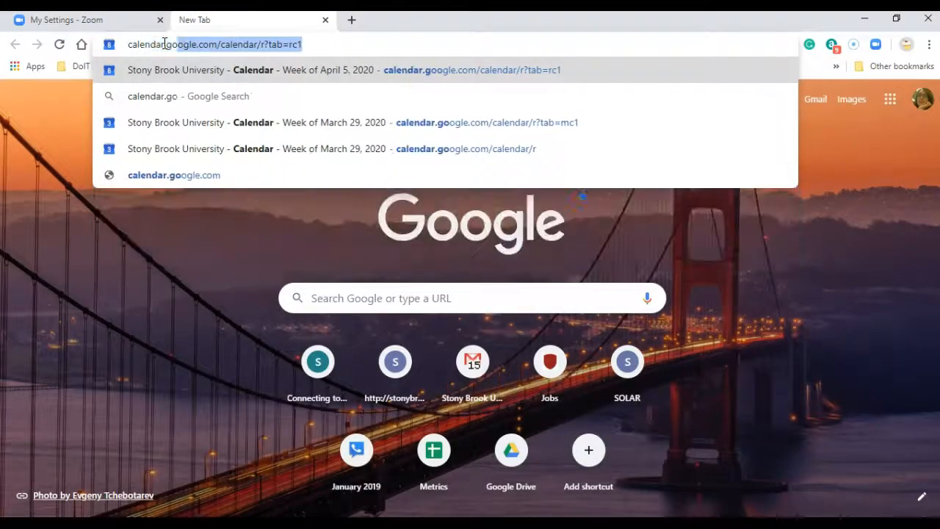
{"action": "key", "text": "Enter"}
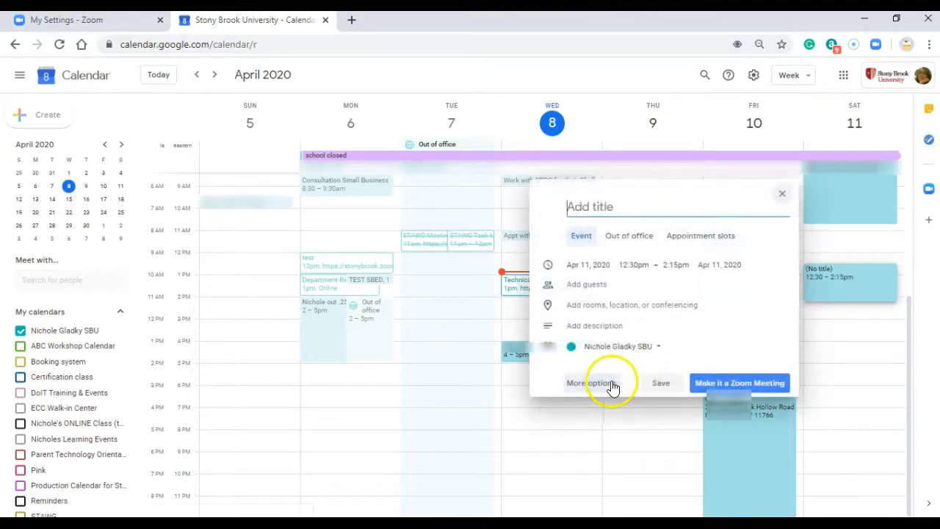
{"action": "left_click", "coordinate": [594, 382]}
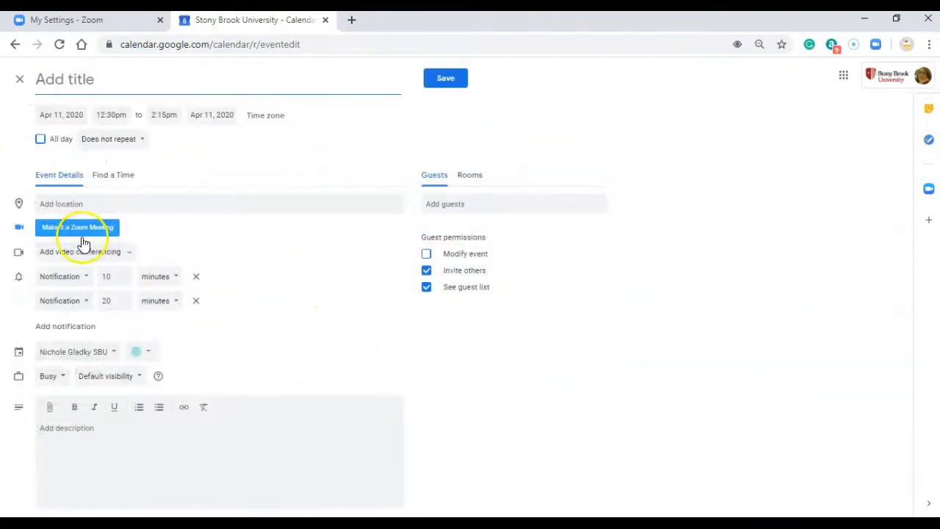
{"action": "left_click", "coordinate": [76, 226]}
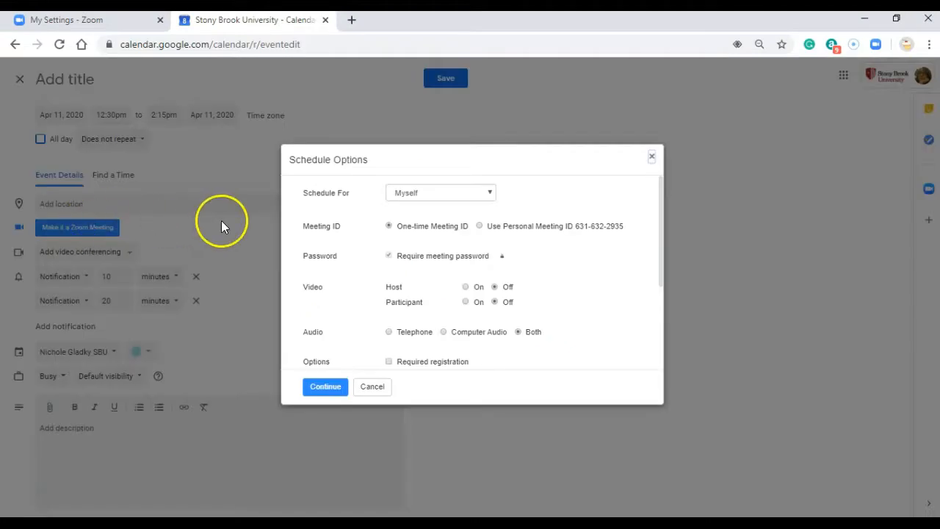
{"action": "mouse_move", "coordinate": [318, 173]}
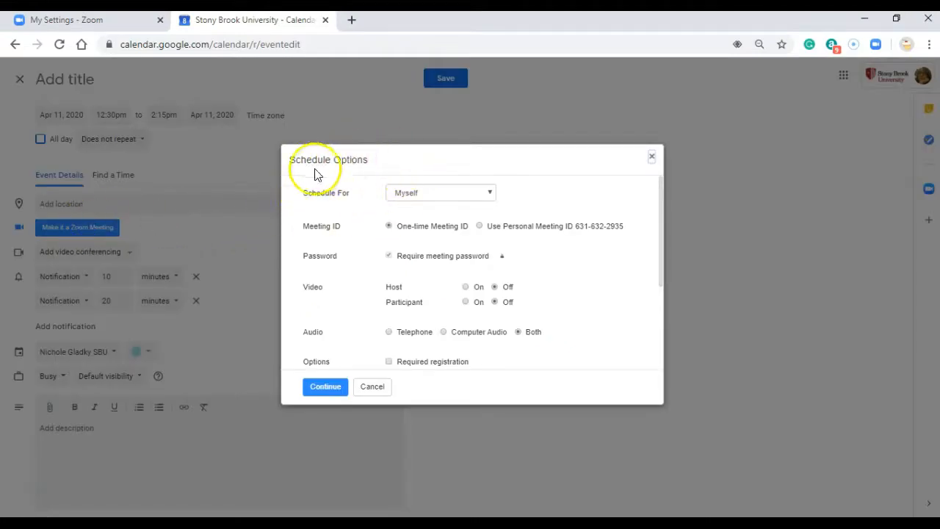
{"action": "mouse_move", "coordinate": [470, 208]}
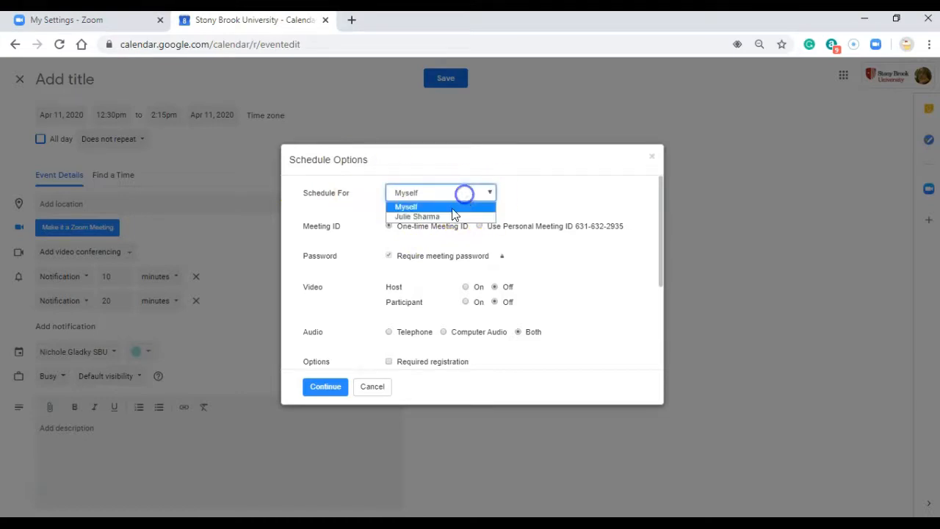
{"action": "left_click", "coordinate": [417, 216]}
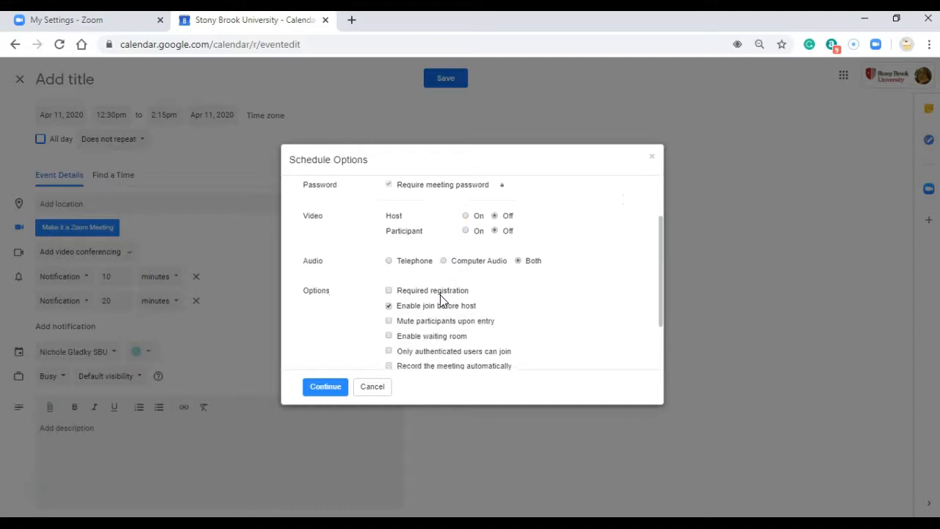
{"action": "scroll", "scroll_direction": "down", "scroll_amount": 3}
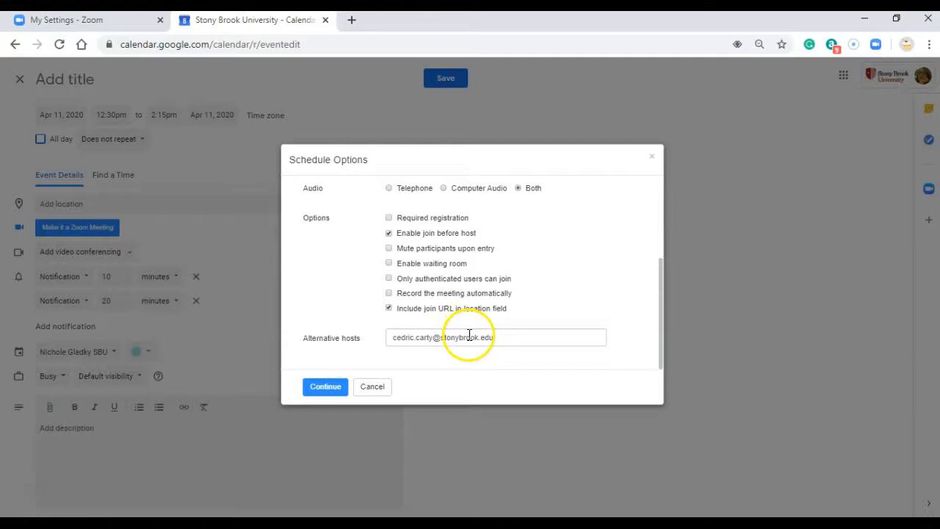
{"action": "left_click", "coordinate": [326, 386]}
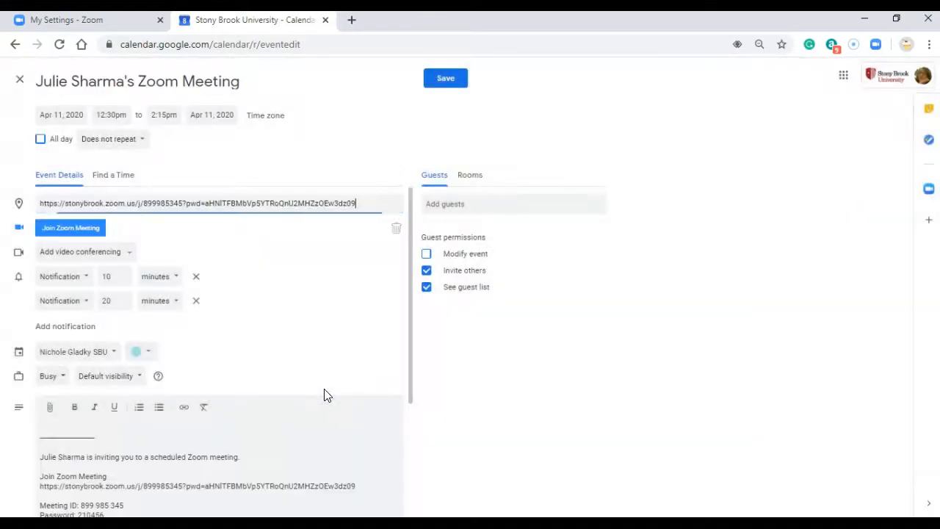